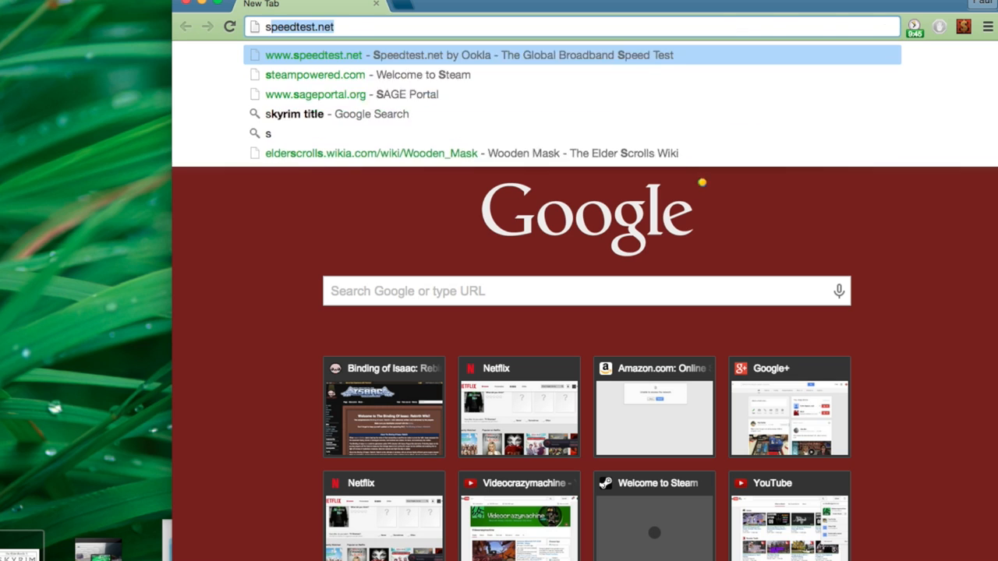
Load store.steampowered.com from the address bar suggestion to show the Steam featured games page.
left_click(314, 74)
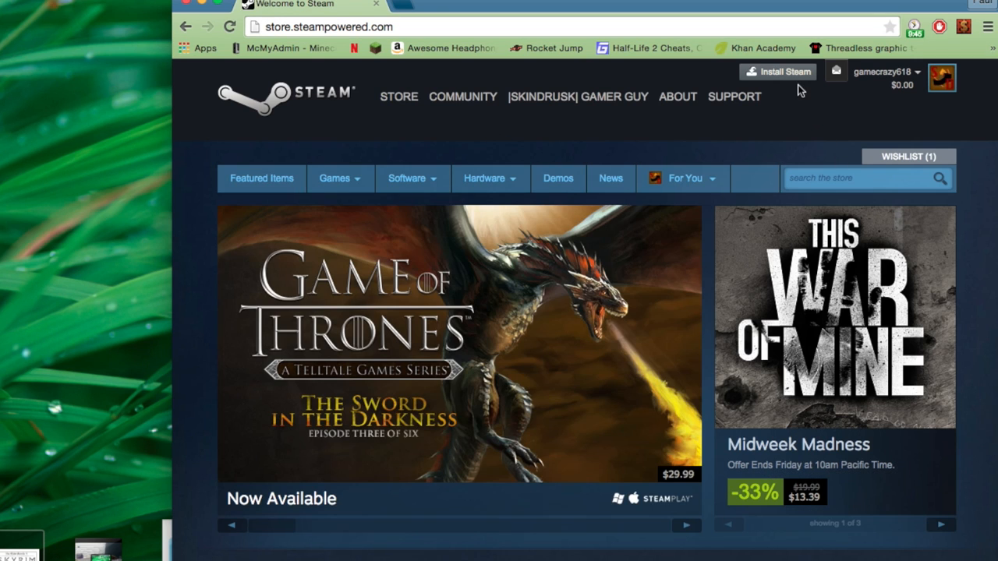
mouse_move(192, 7)
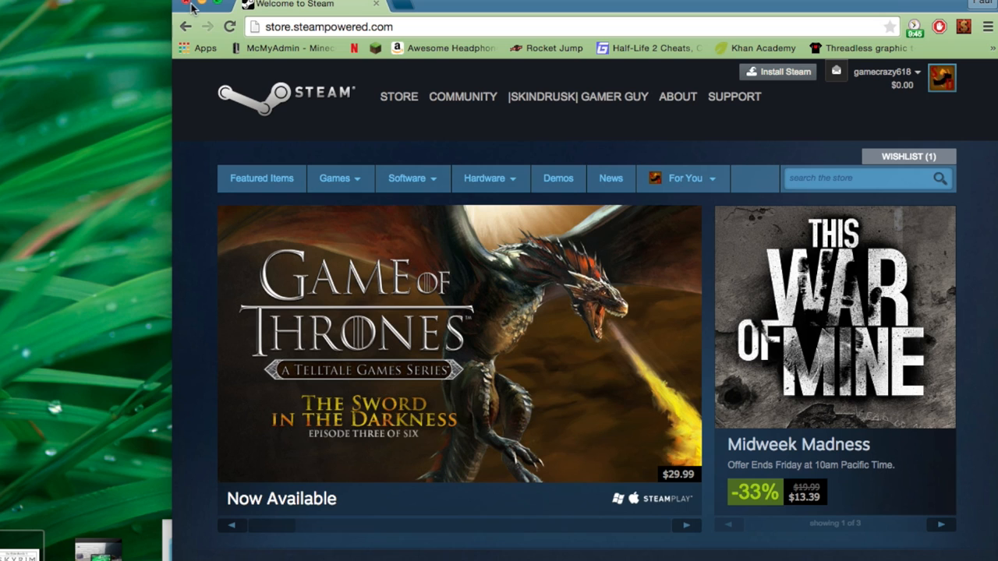